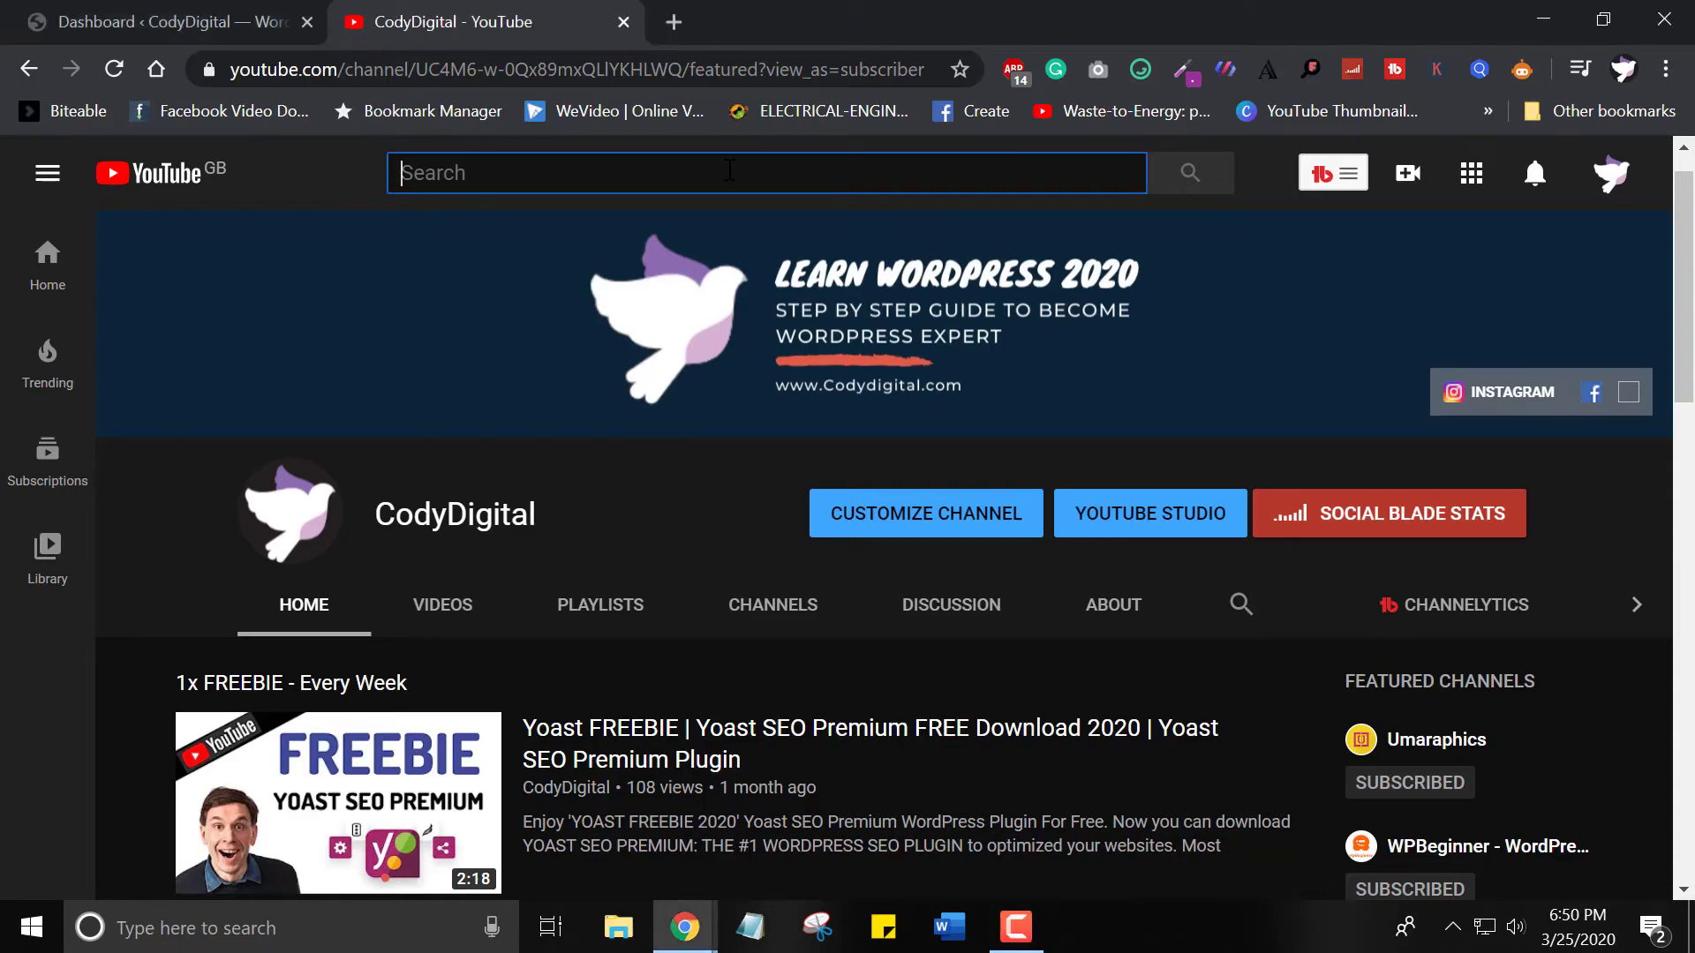
- Search for 'cody', open CodyDigital from the results, and switch to its wp-admin Dashboard tab
type("codydigital")
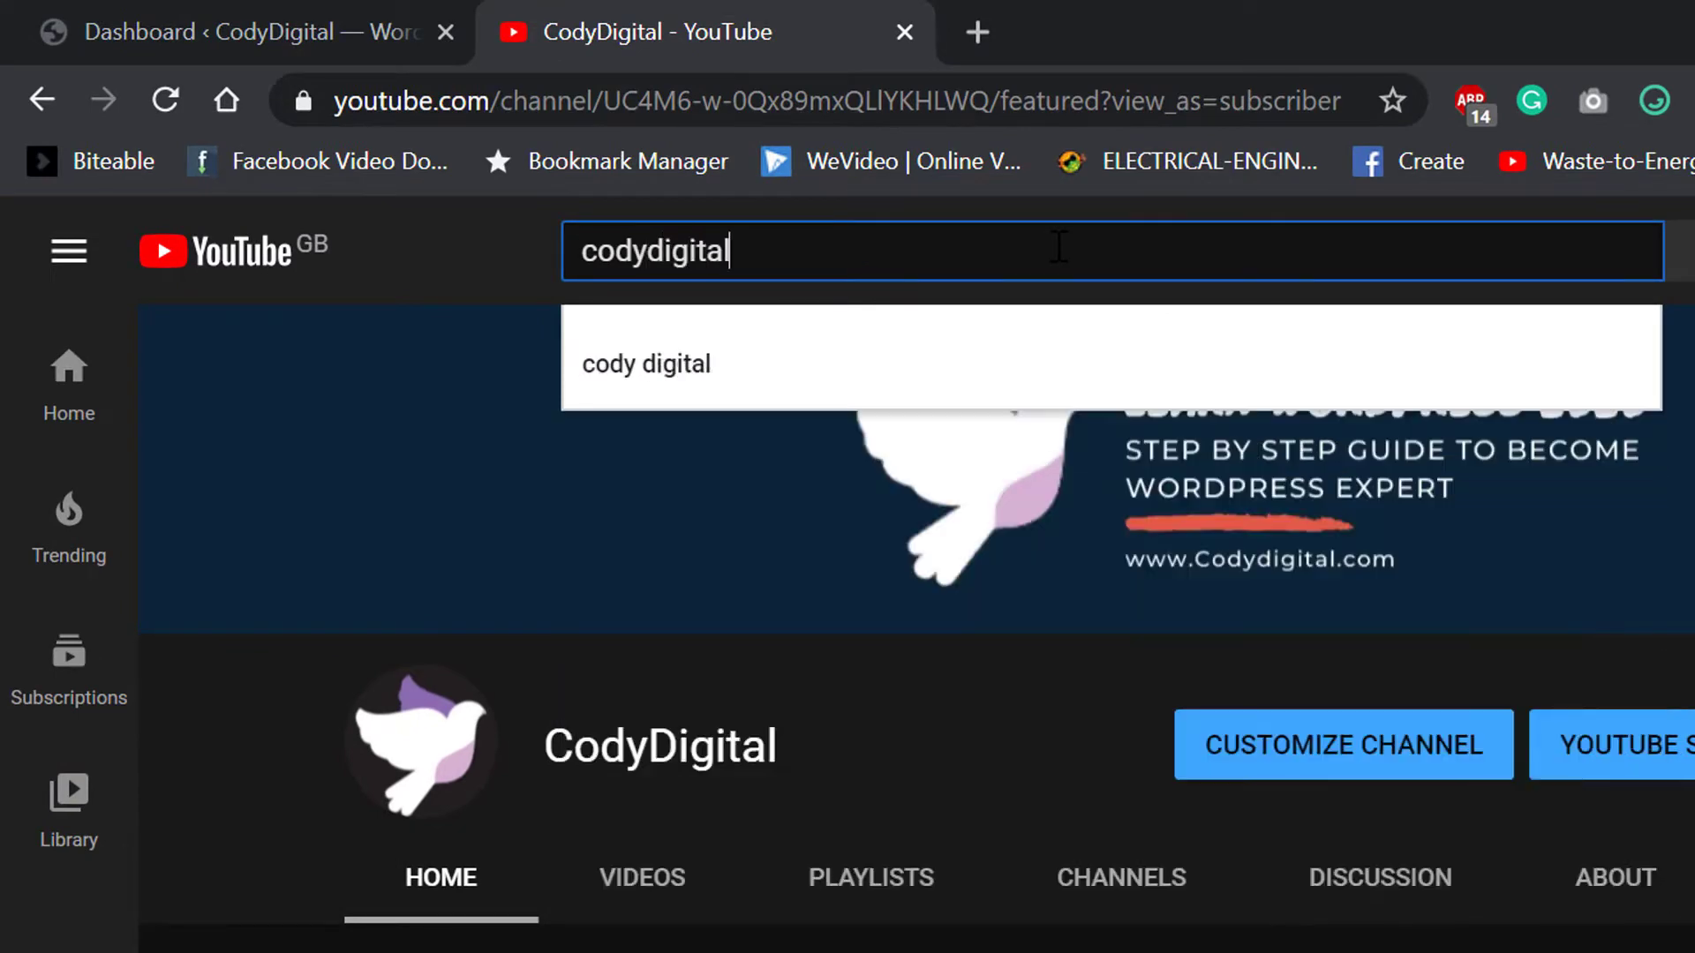
key("Enter")
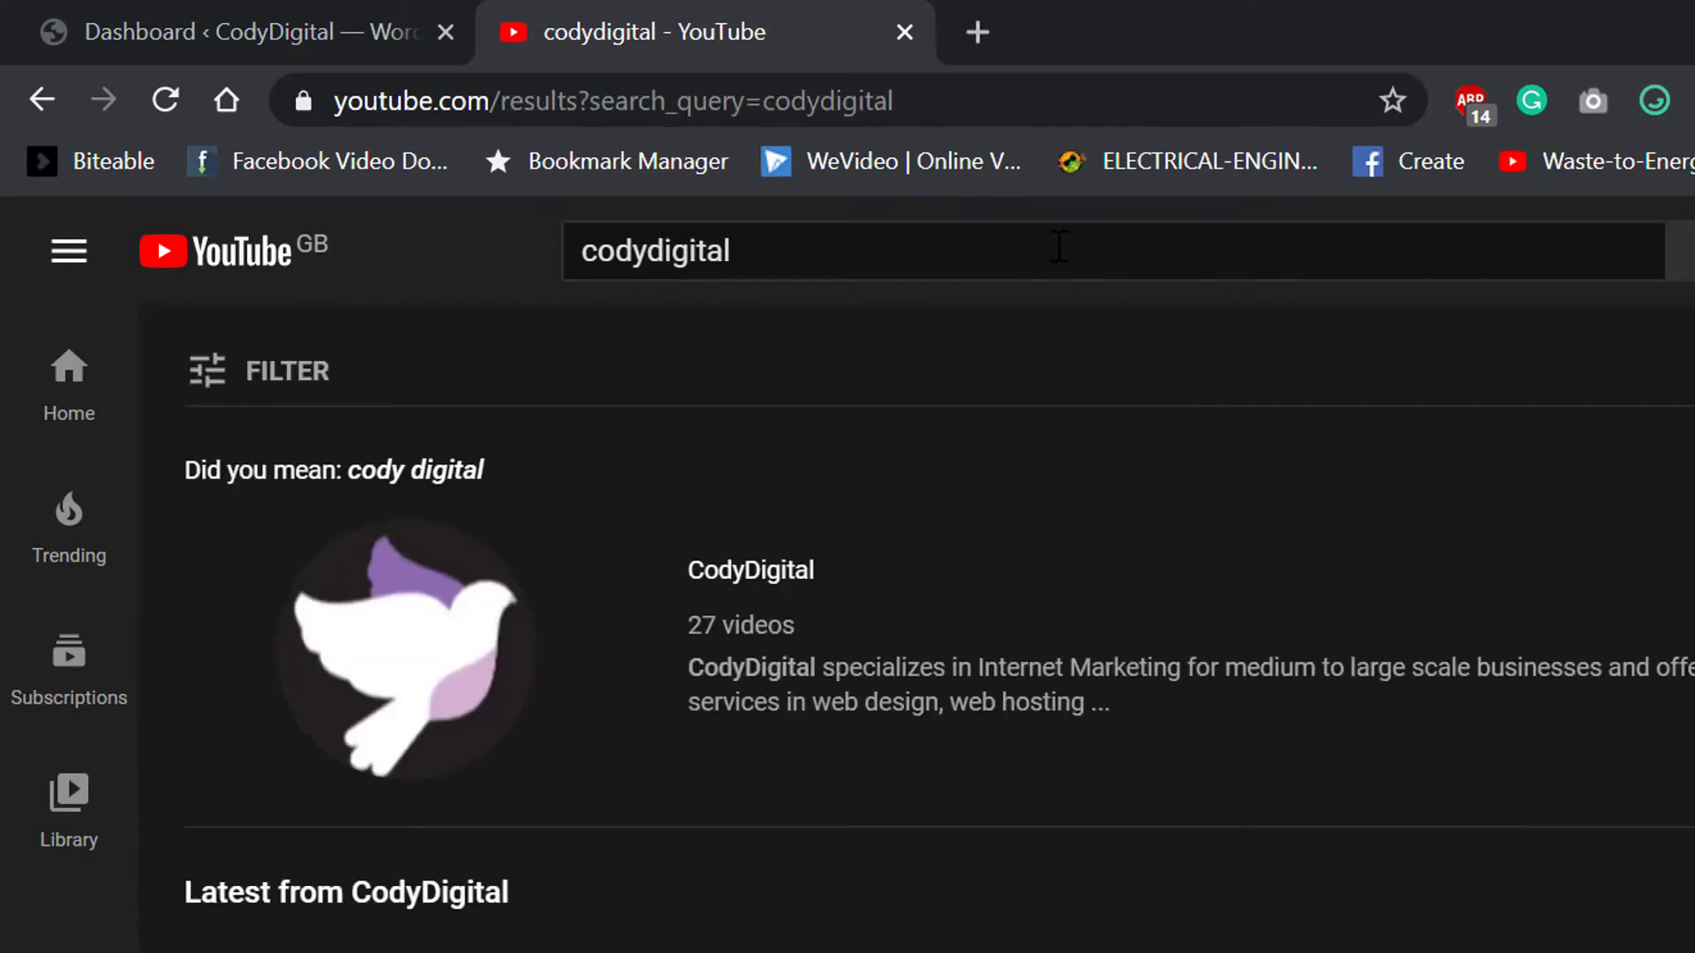
left_click(407, 649)
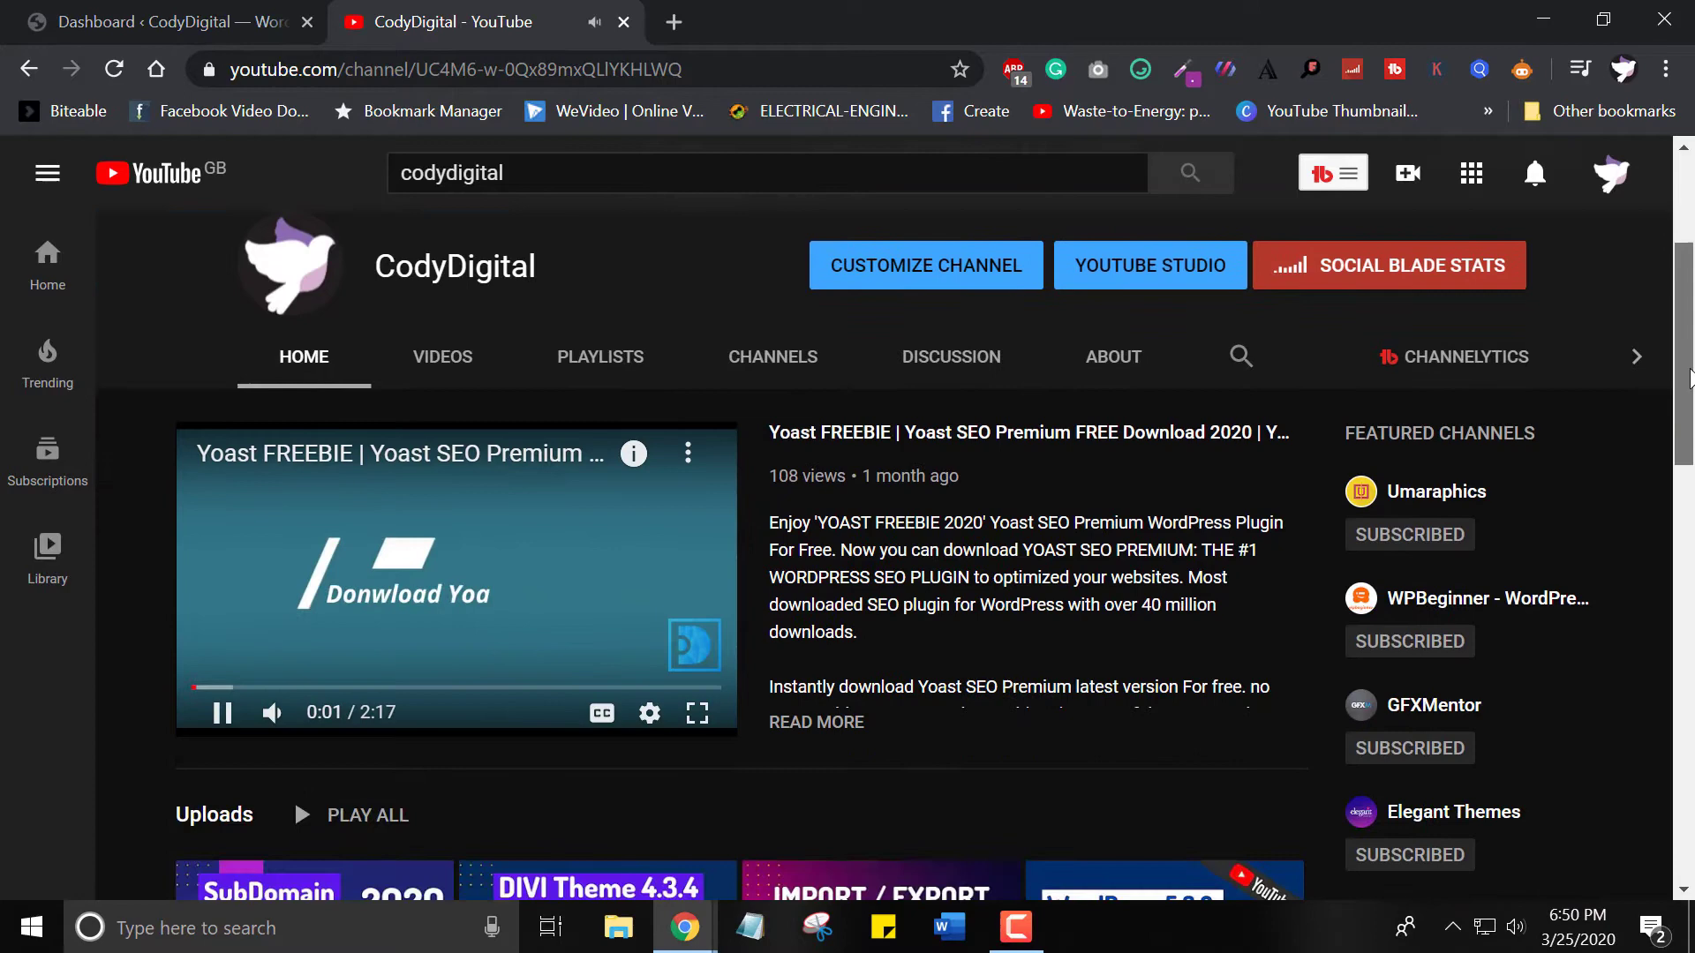
scroll("down", 3)
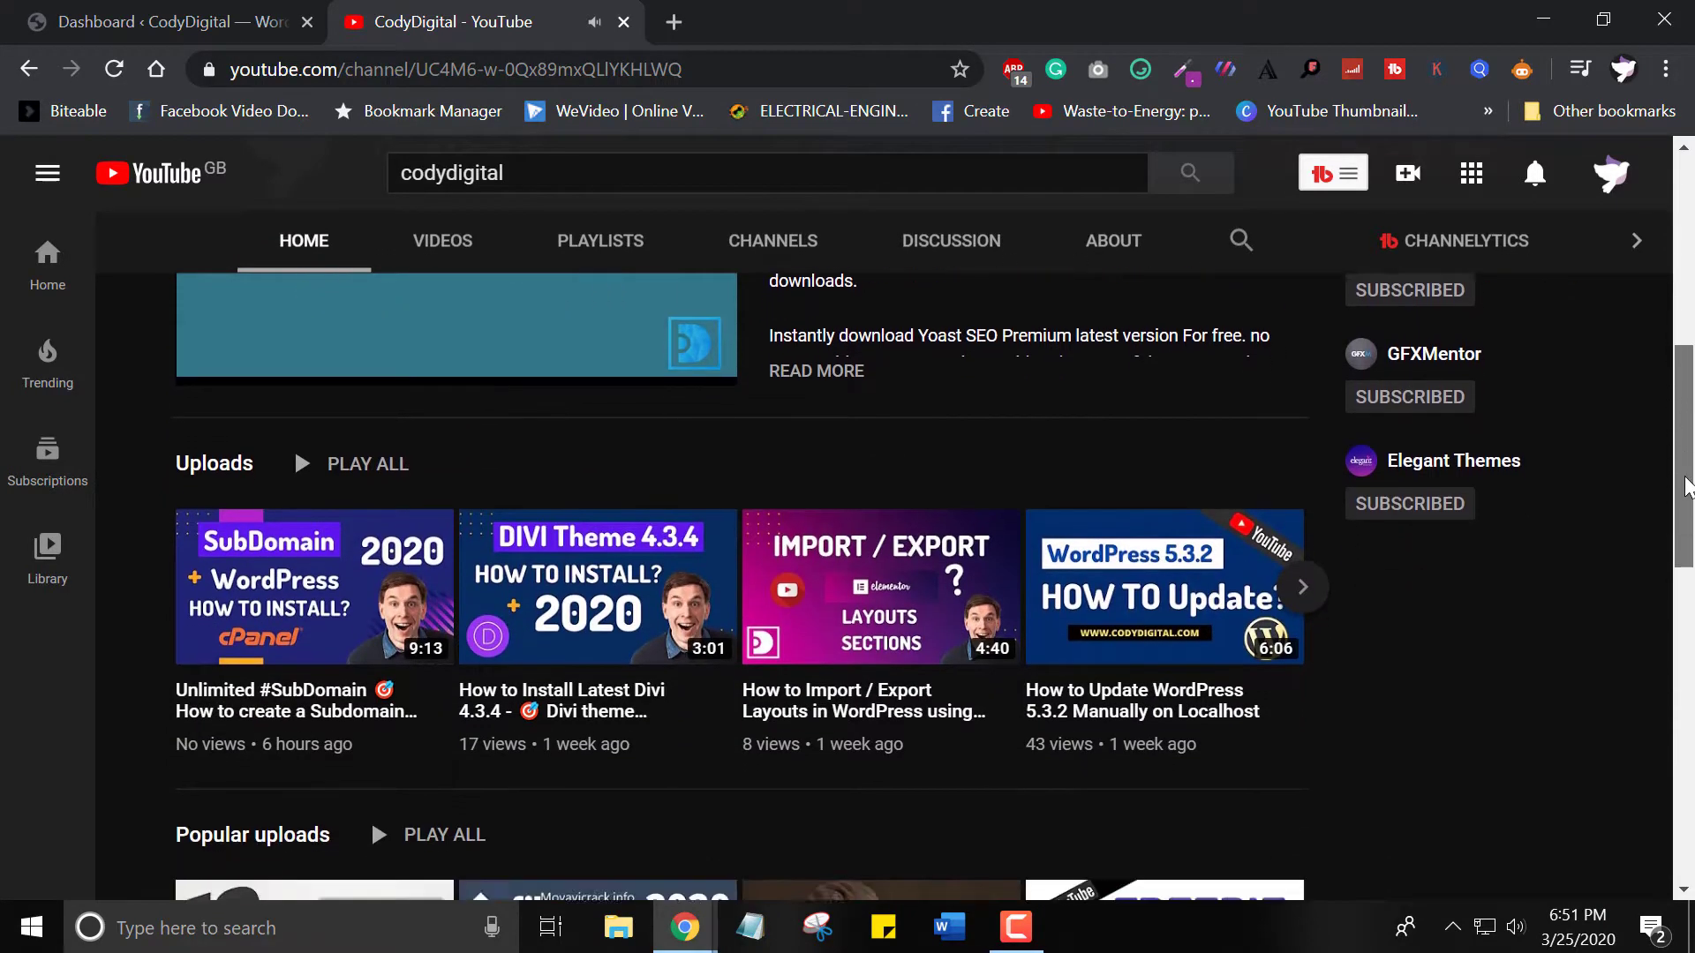
scroll("down", 3)
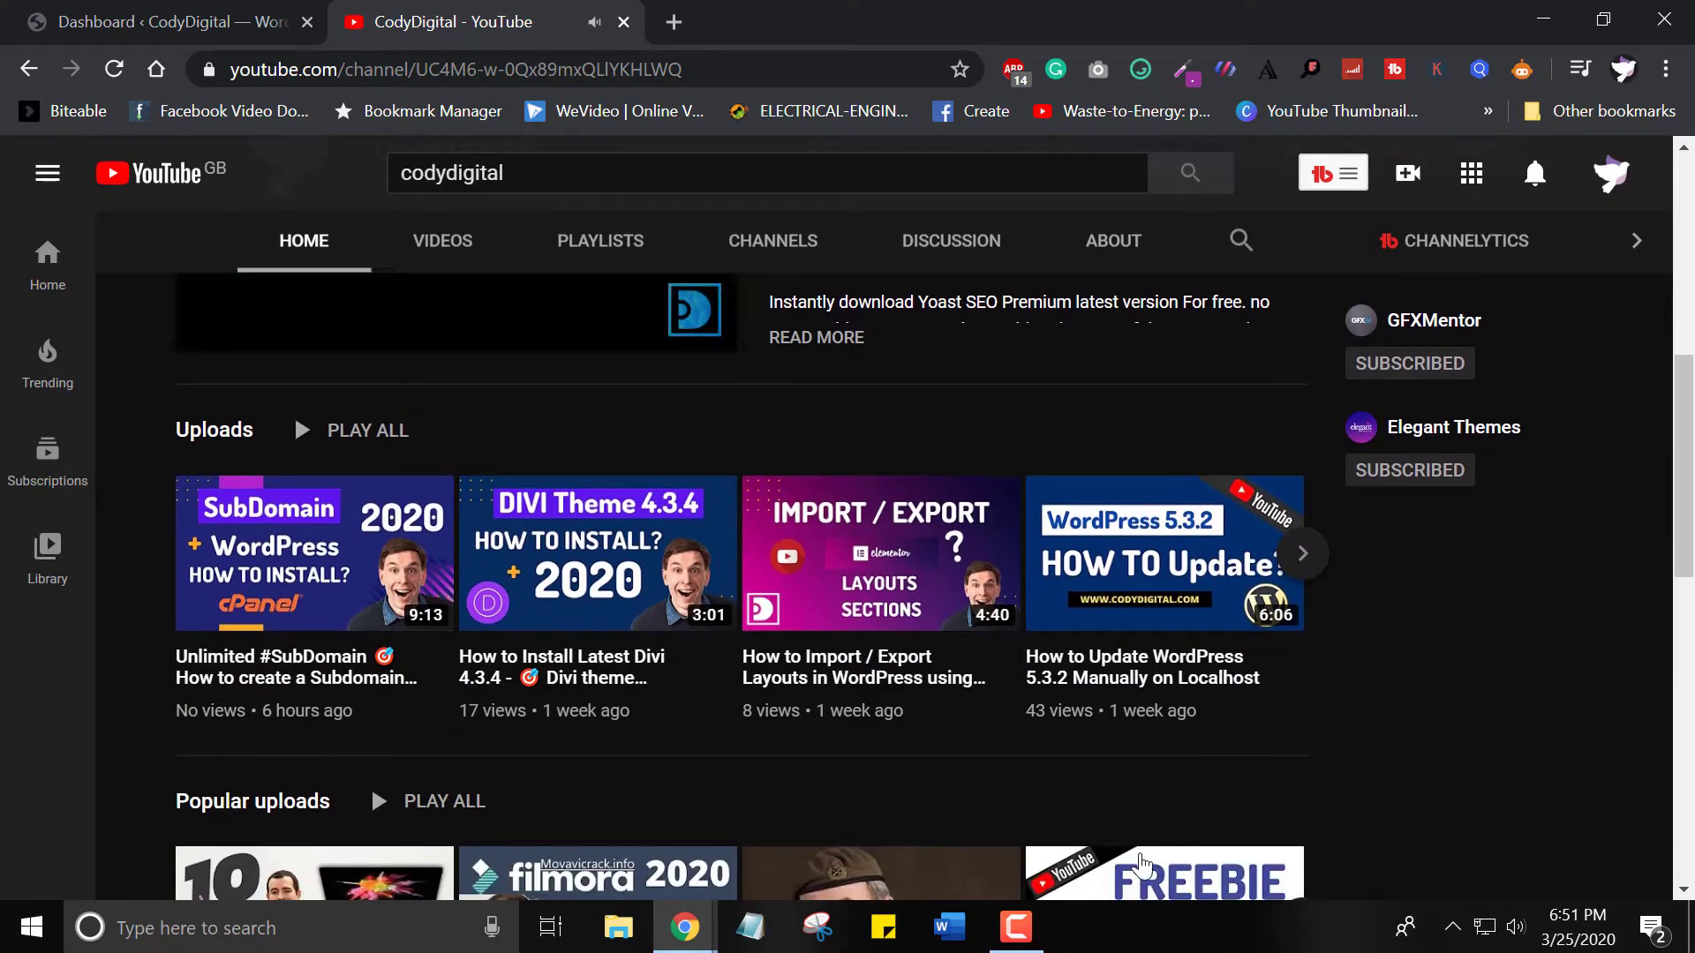
left_click(162, 21)
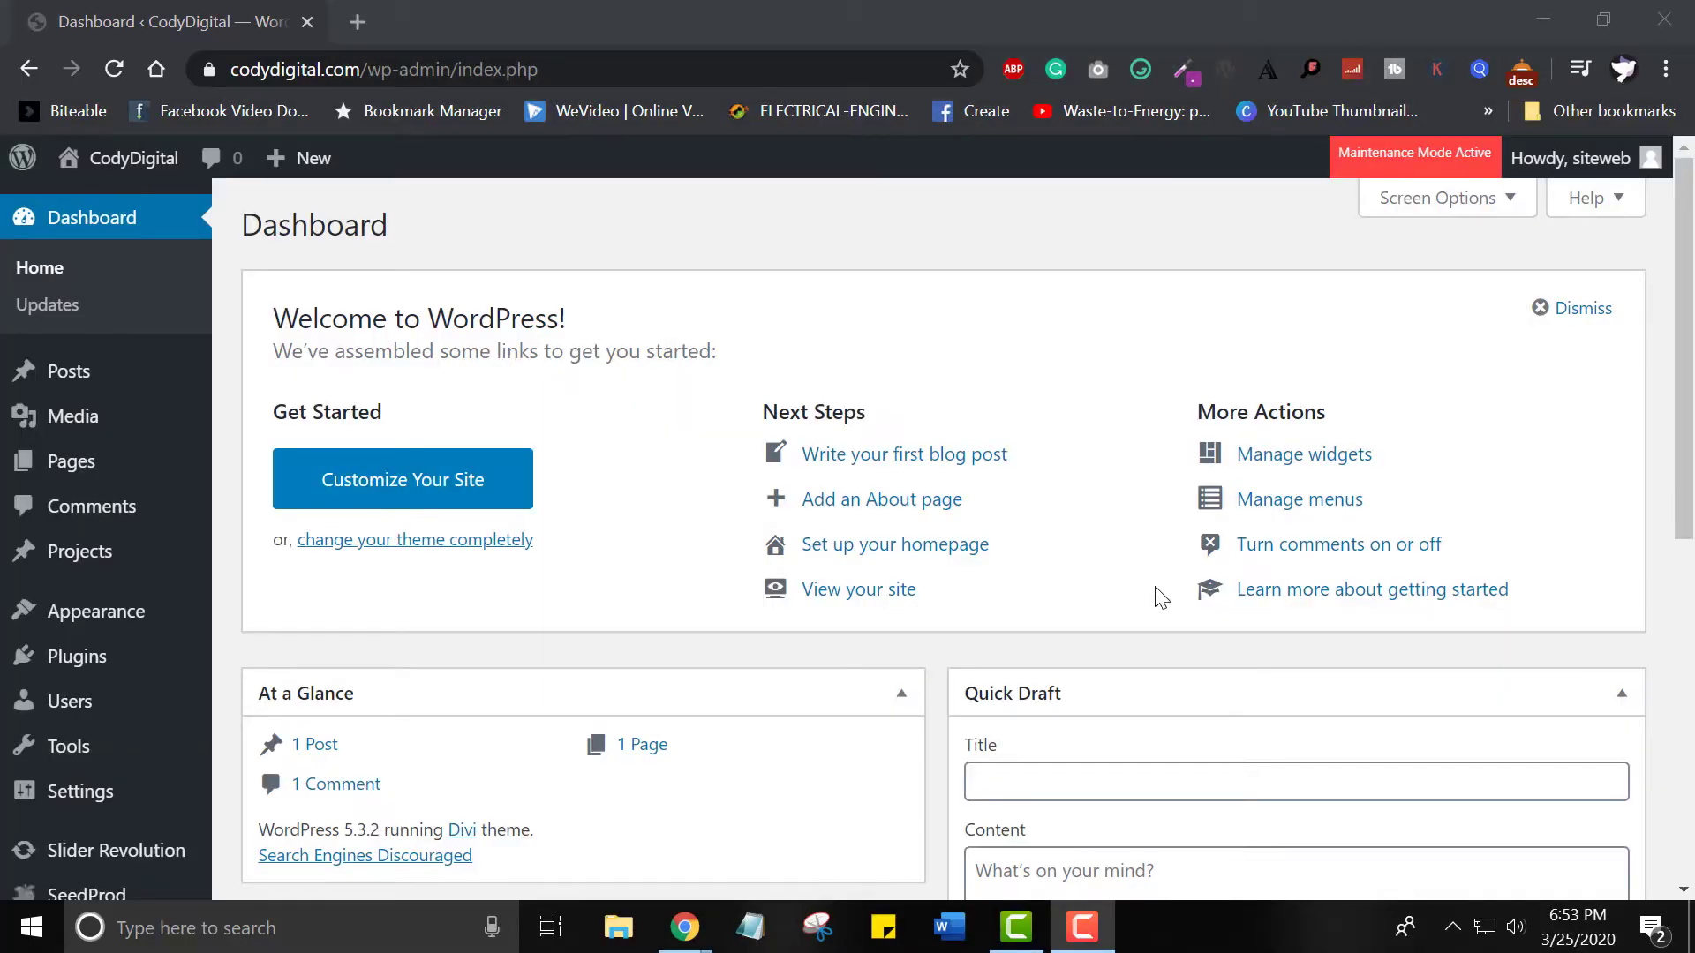
mouse_move(947, 479)
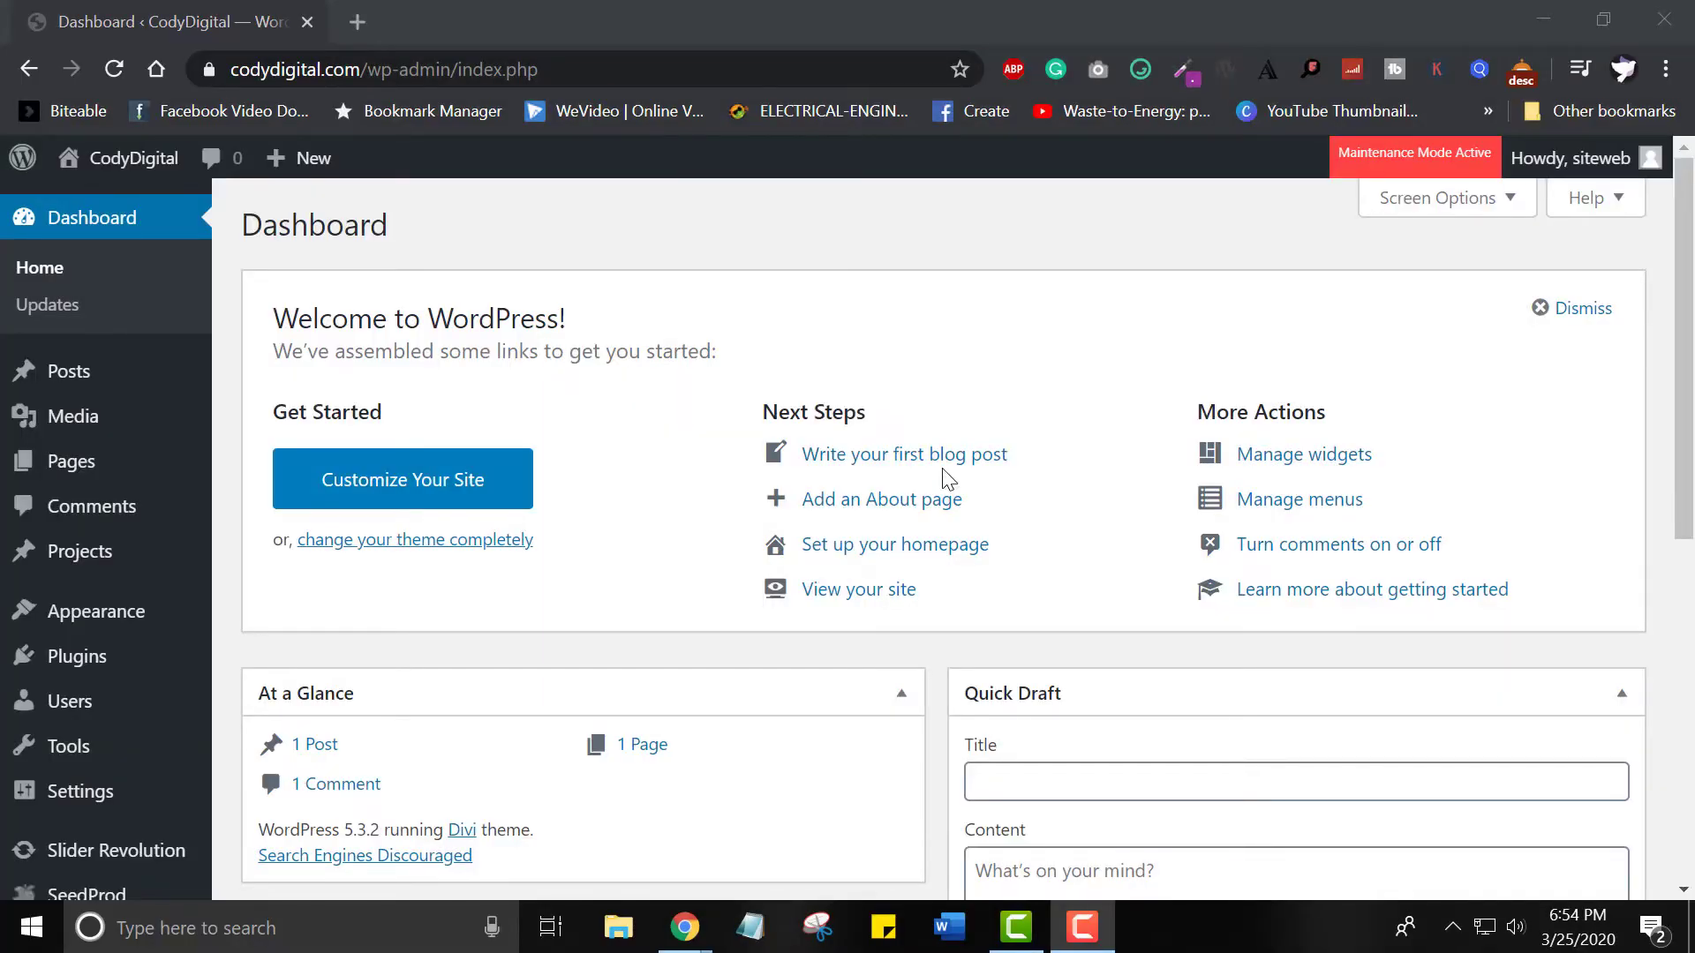
mouse_move(514, 343)
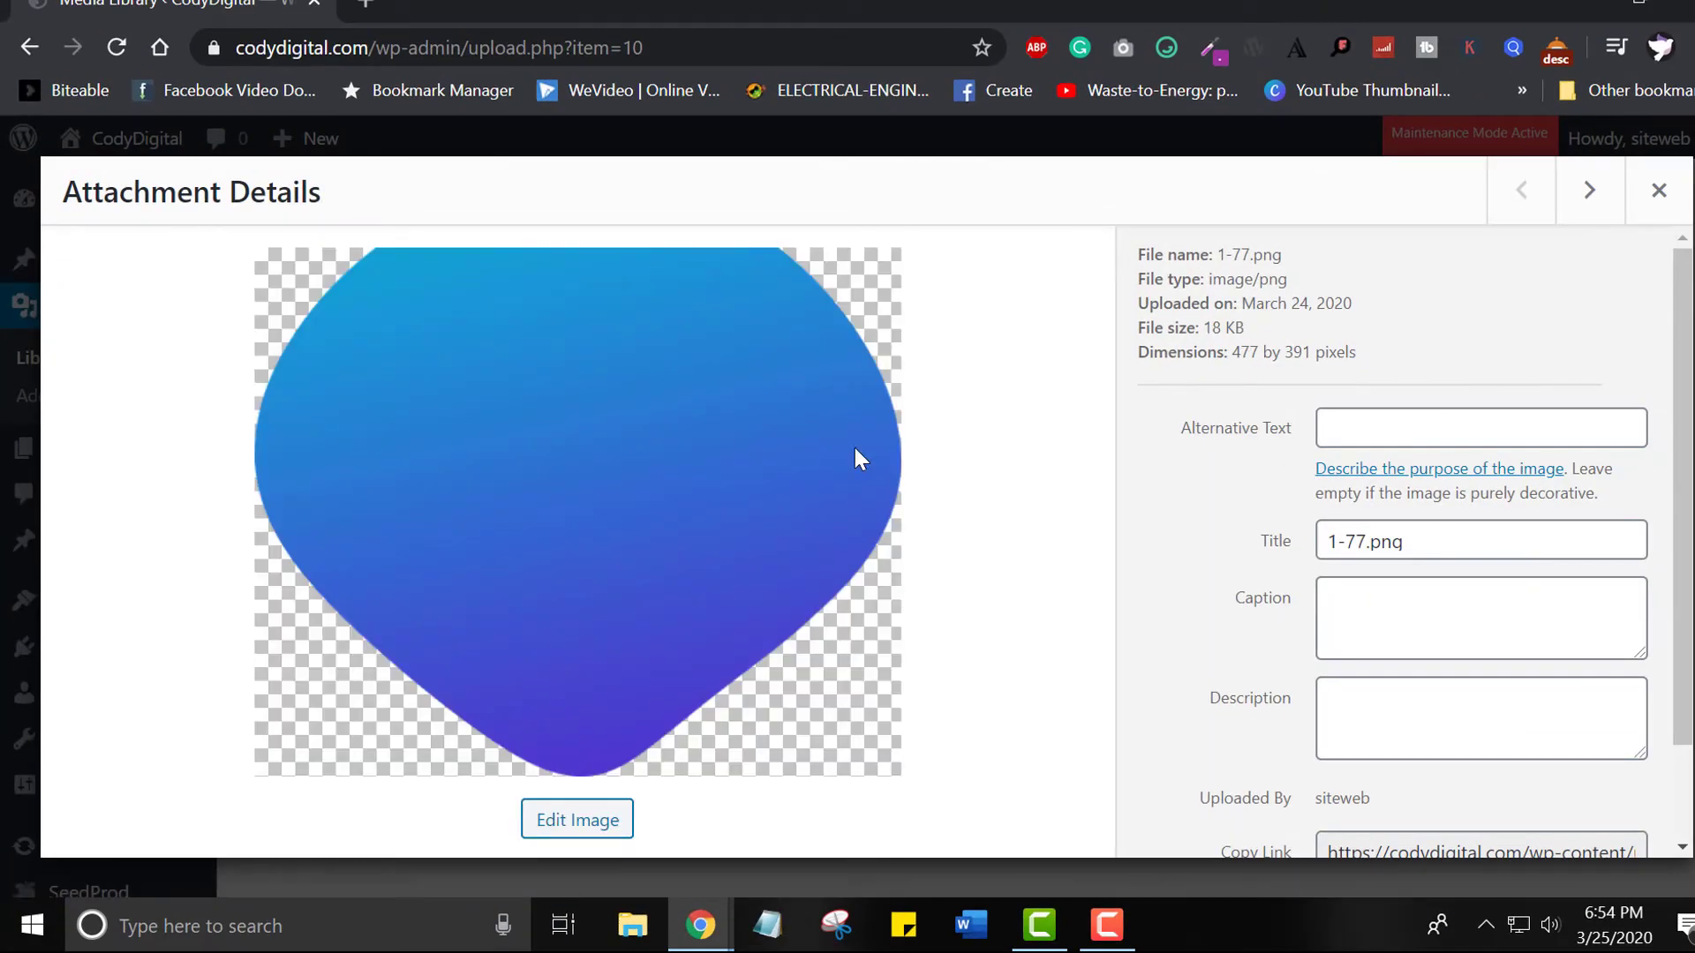
- Copy the file link from the 1-77.png attachment details
scroll("down", 3)
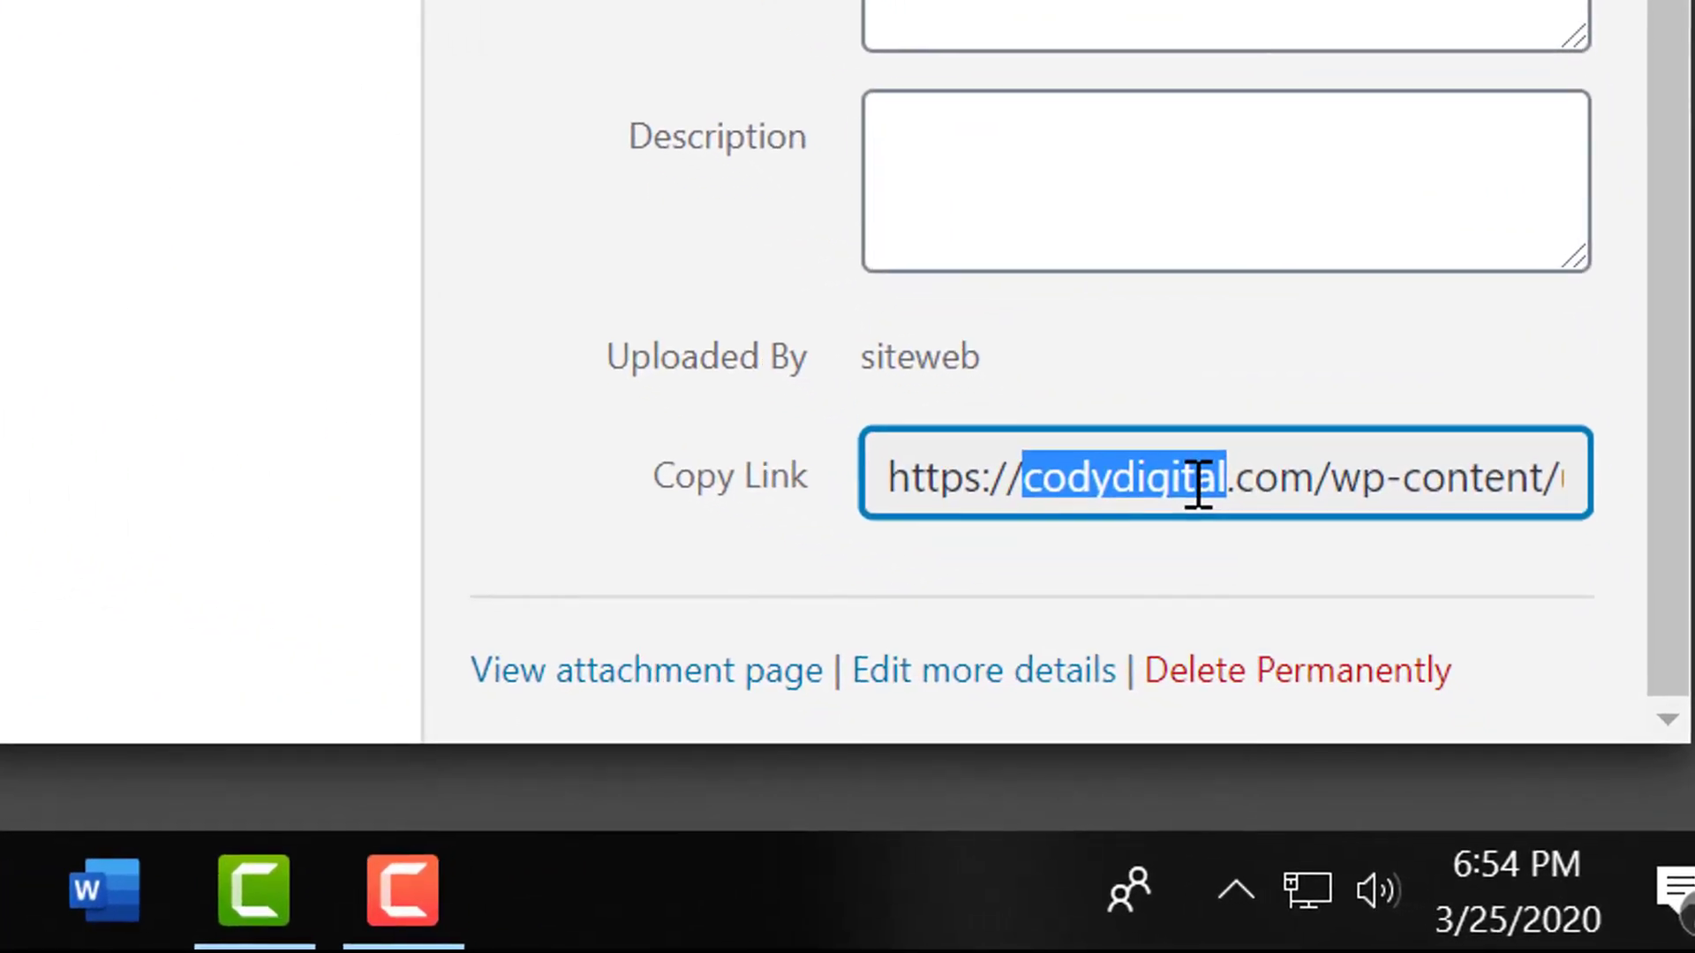
right_click(1199, 484)
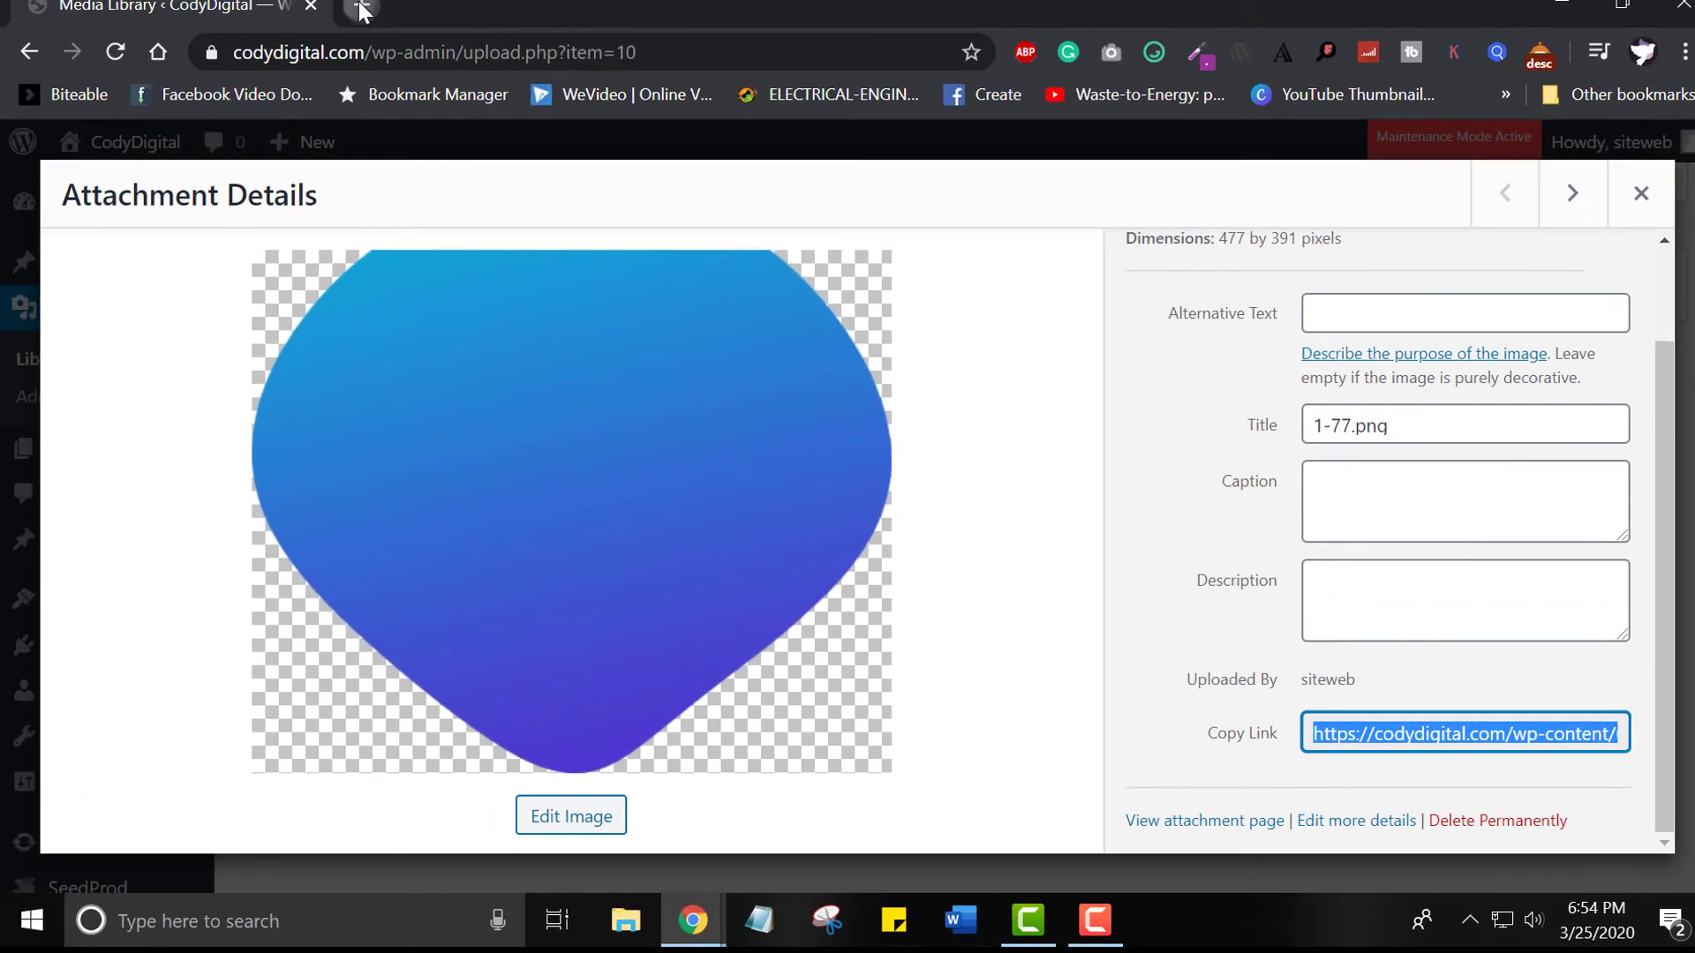
- Open the image link in a new tab and save 1-77 as a PNG image
left_click(362, 9)
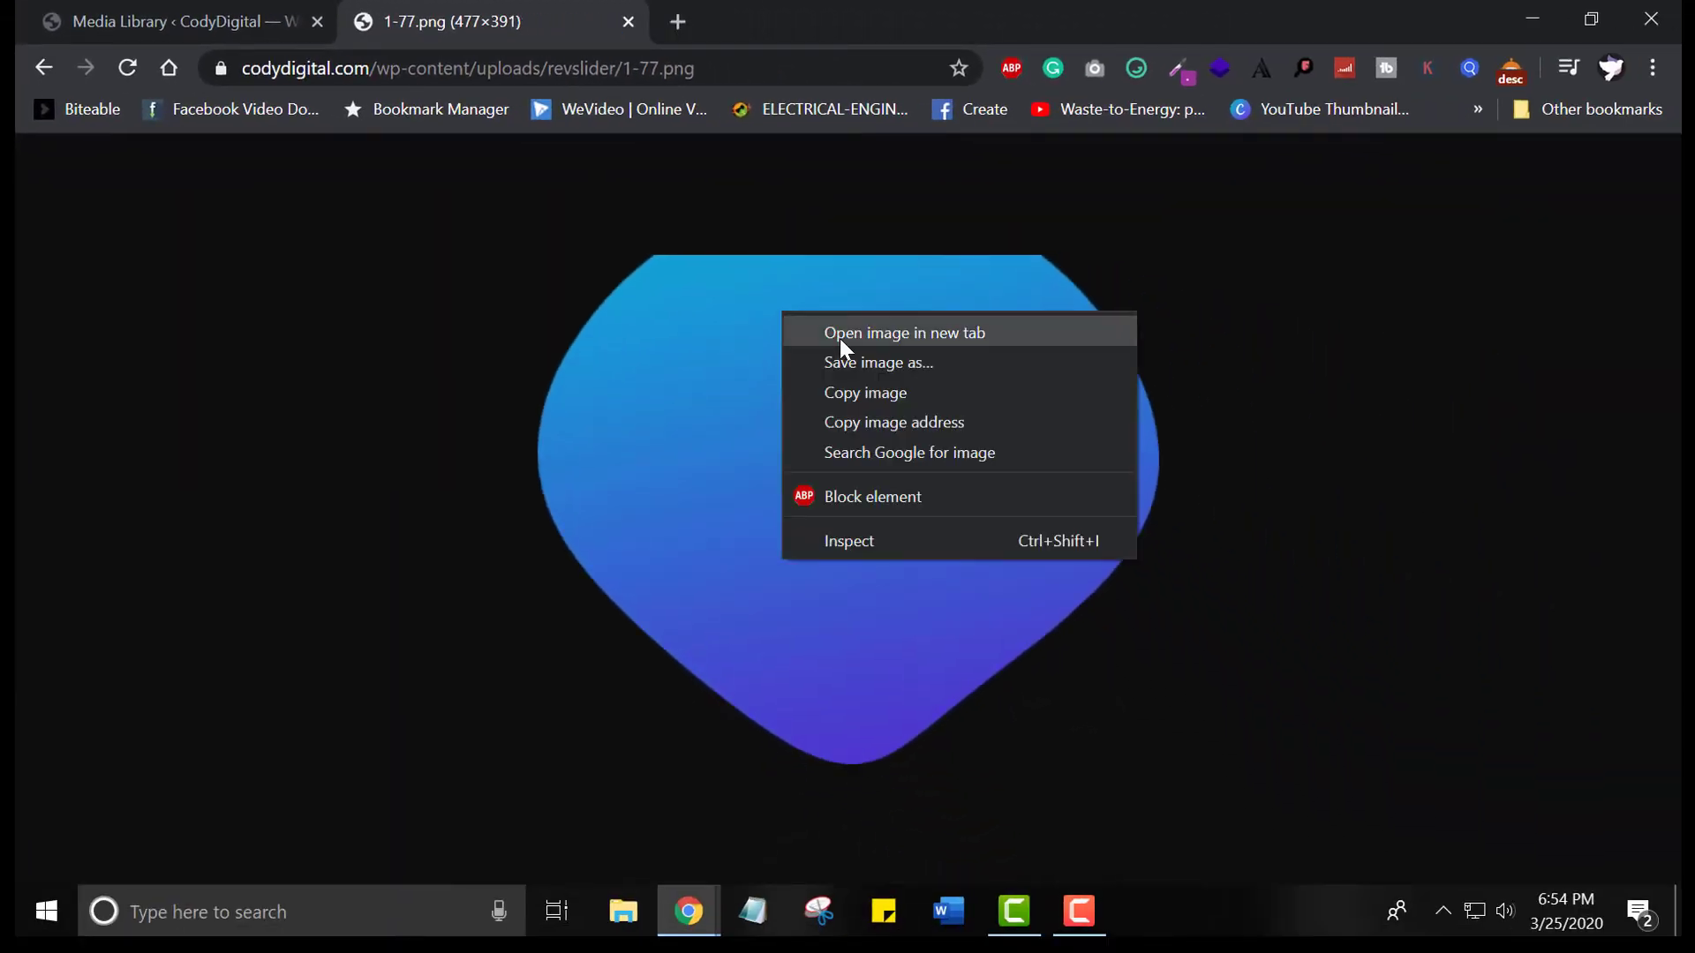
left_click(878, 362)
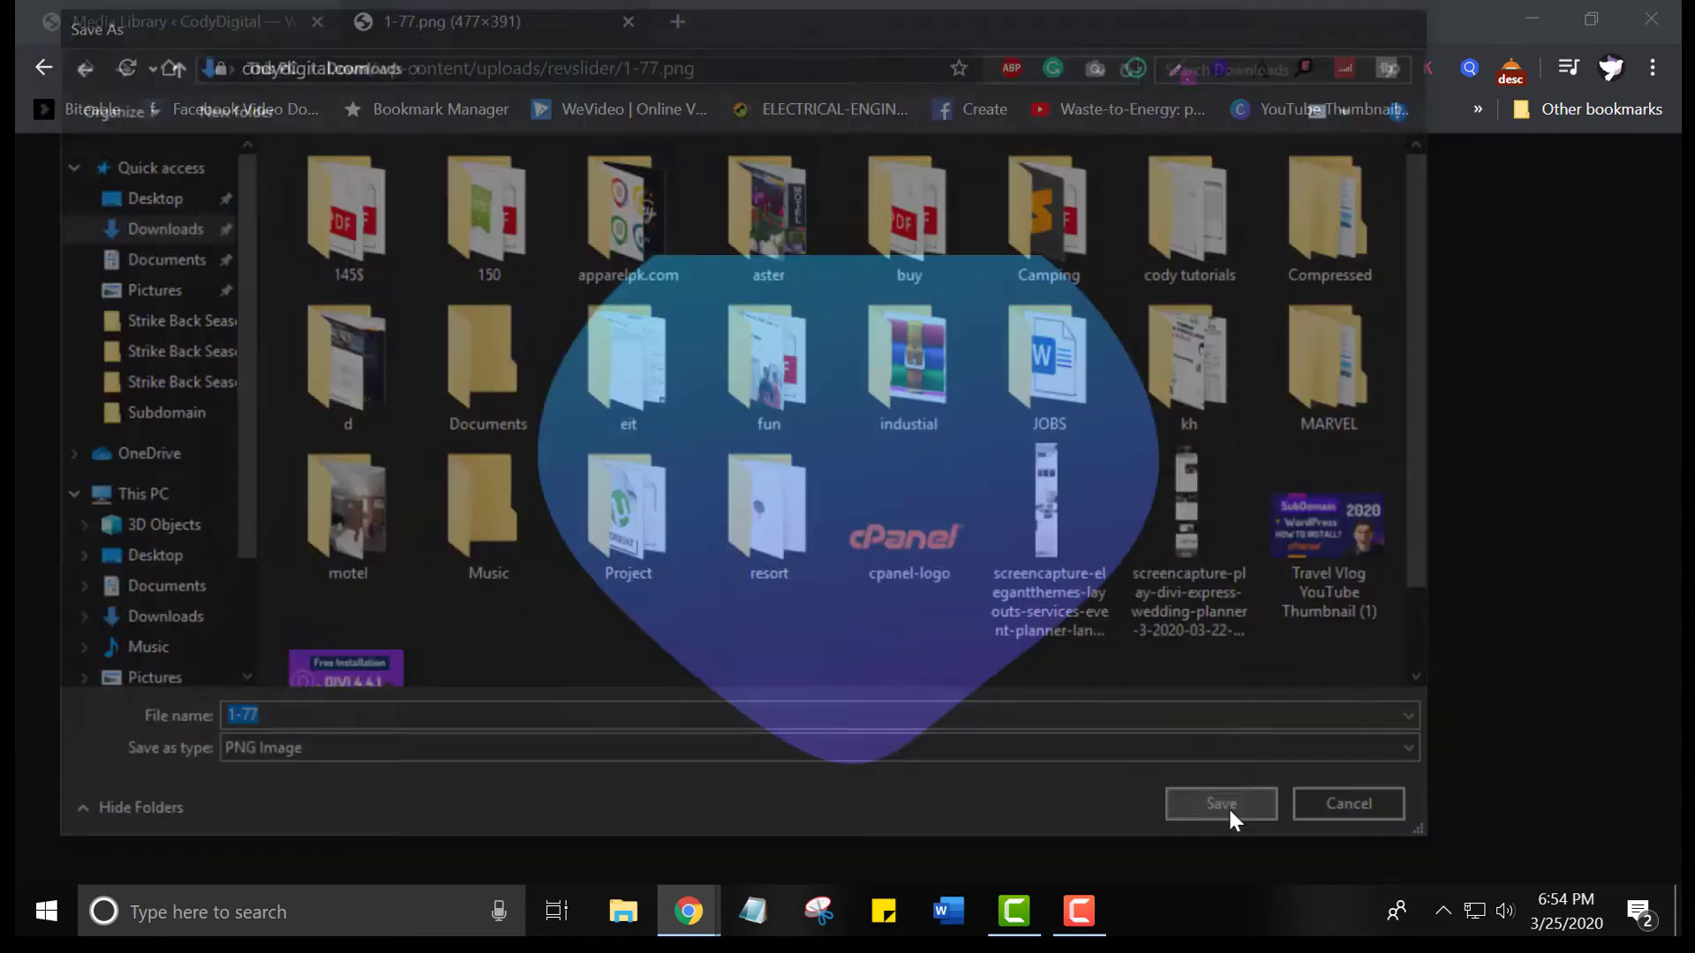
left_click(1218, 804)
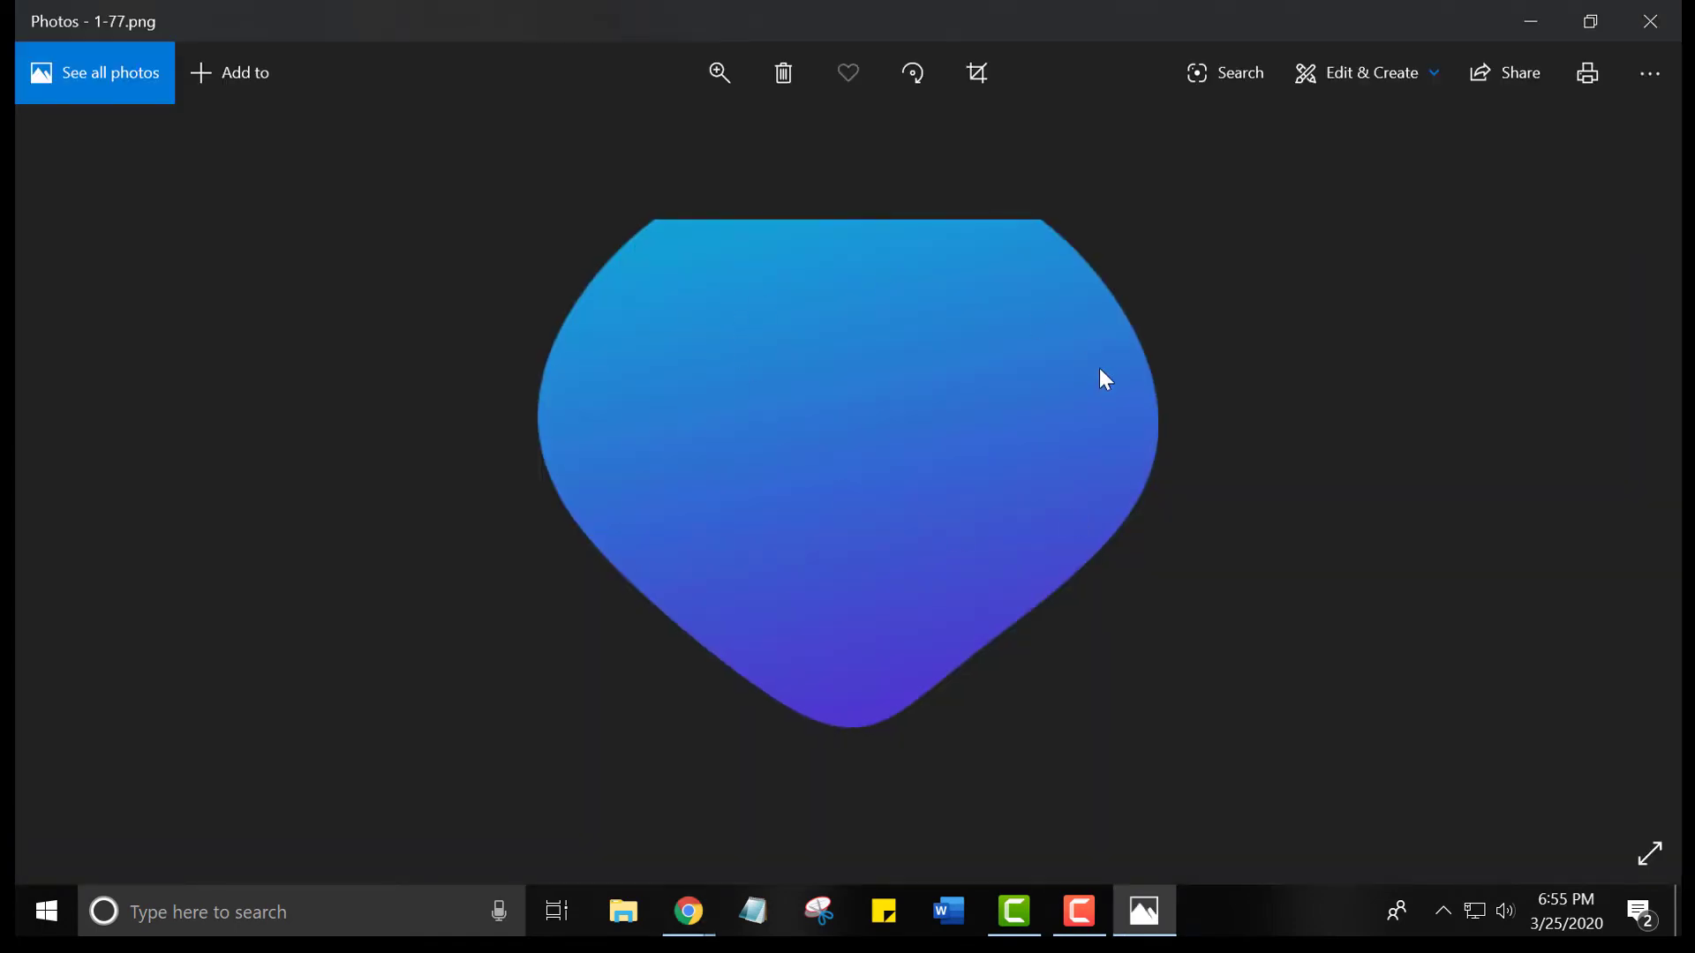
mouse_move(712, 603)
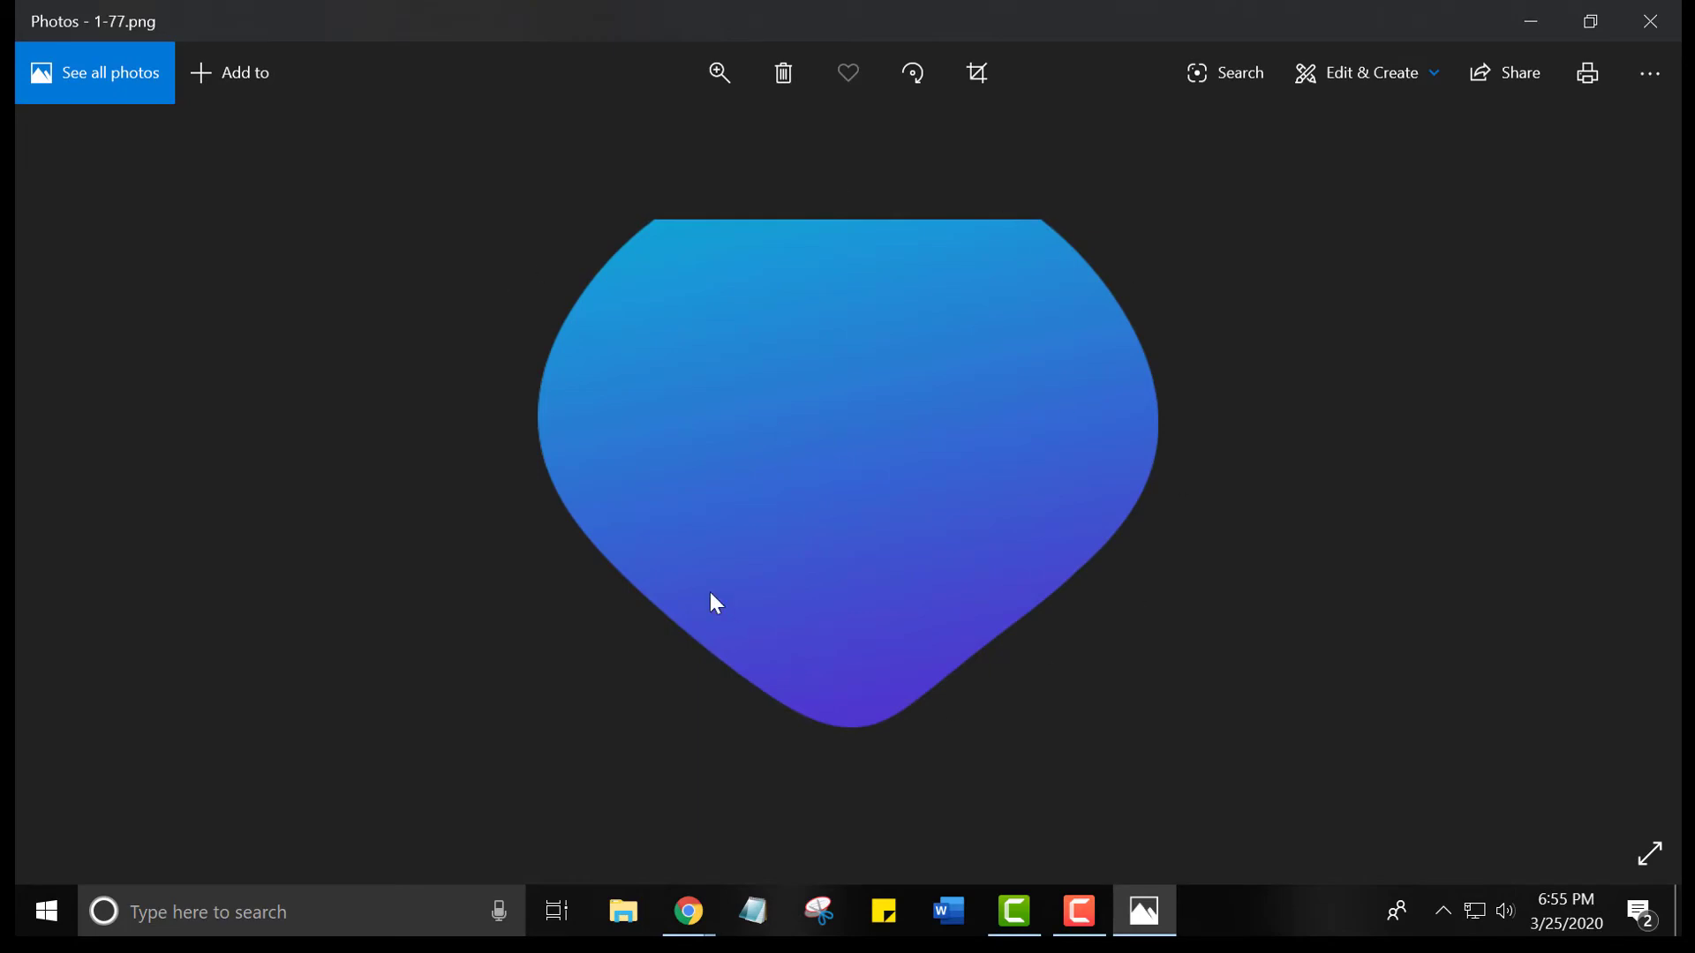